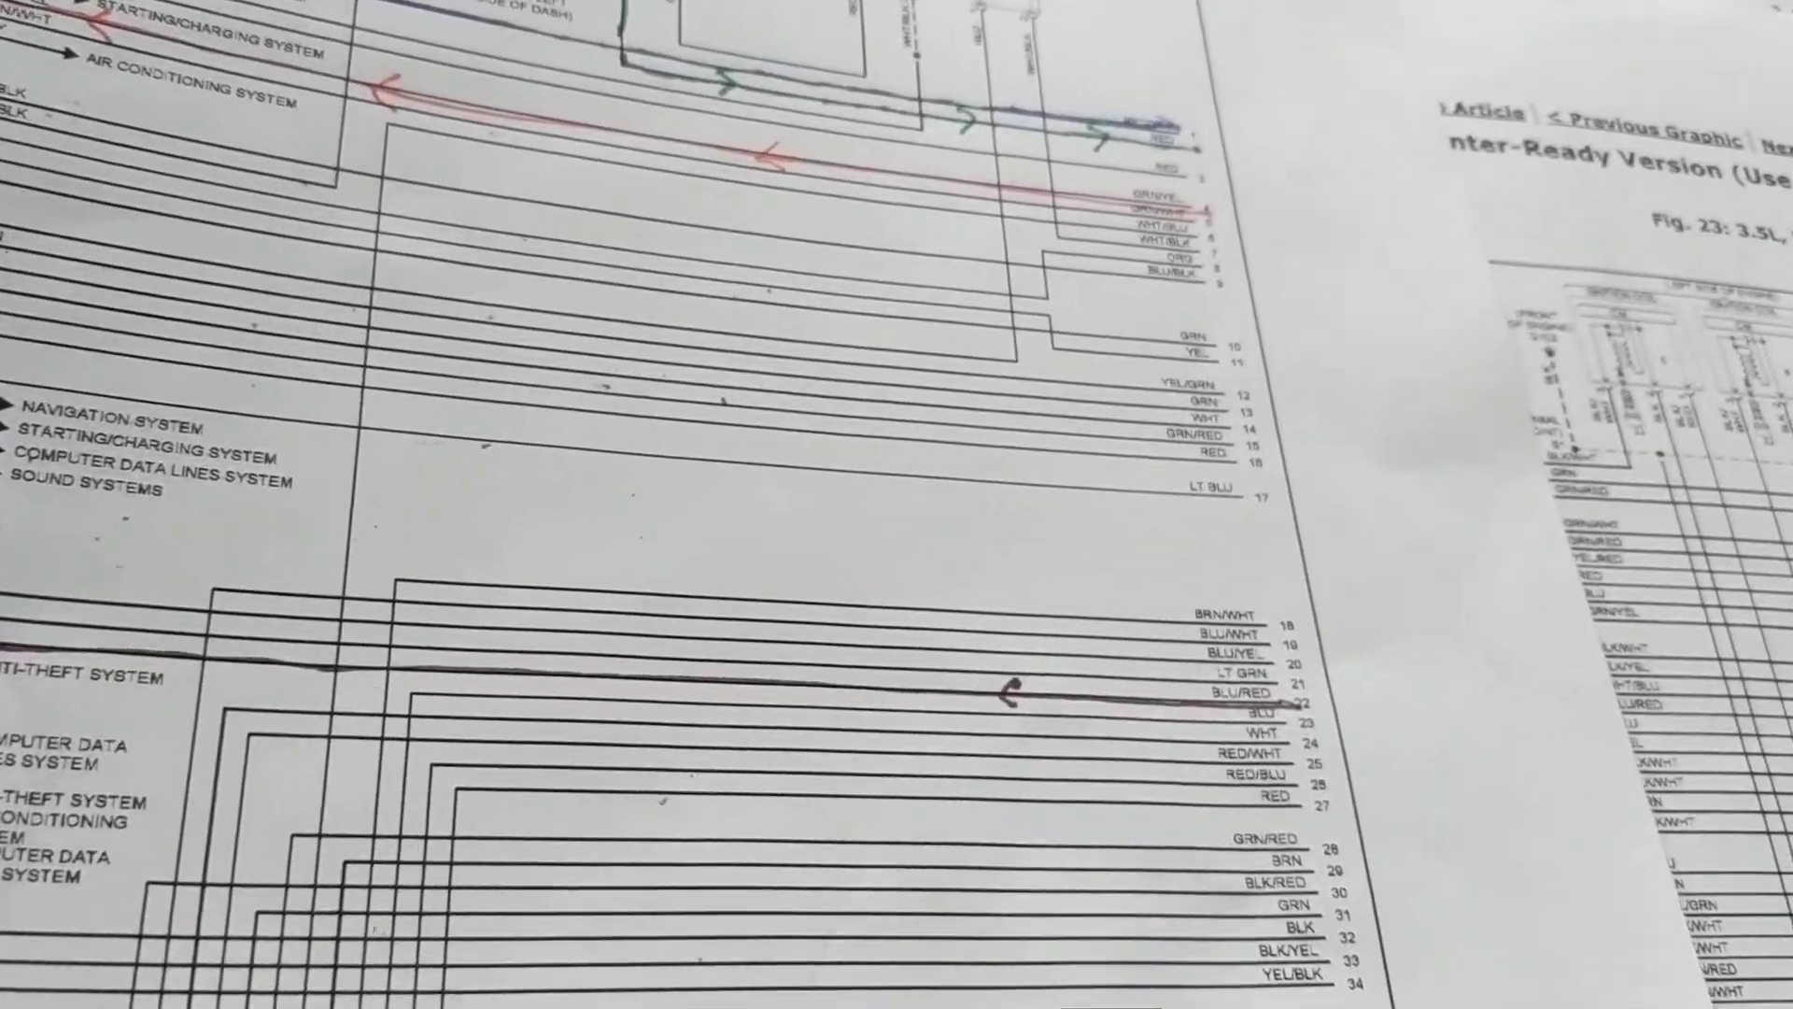
{"action": "scroll", "scroll_direction": "down", "scroll_amount": 3}
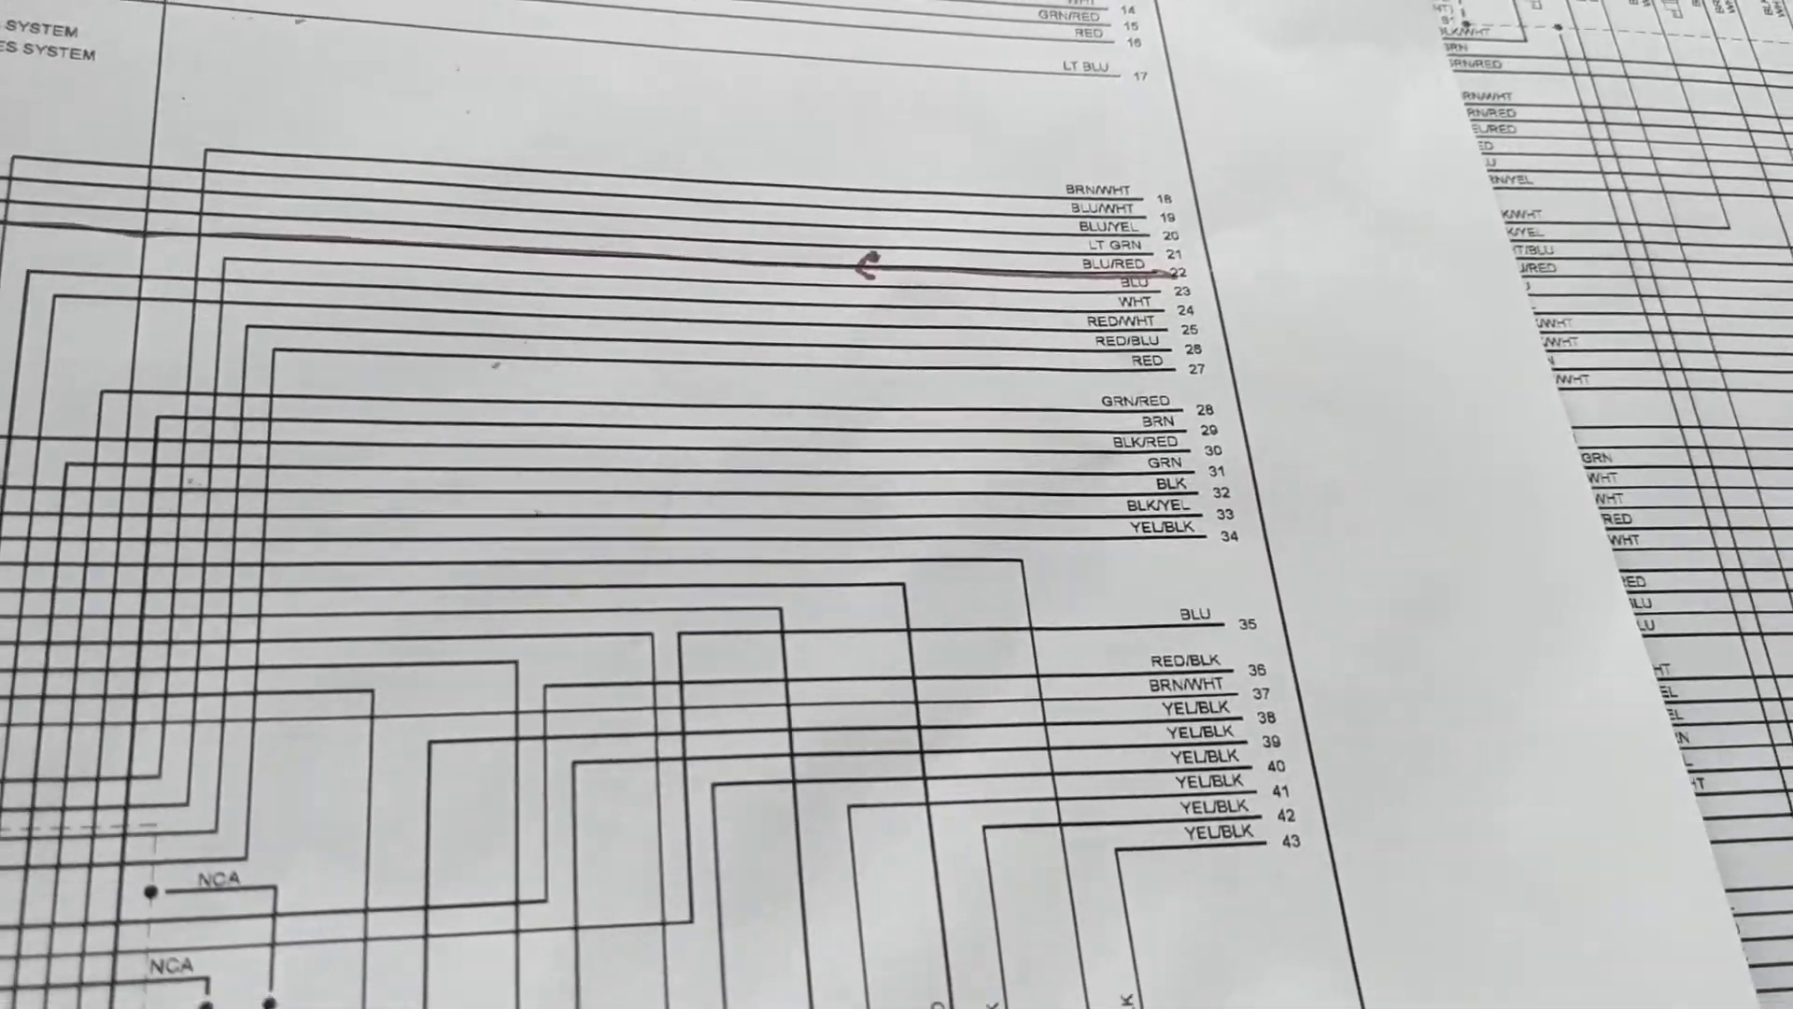
{"action": "scroll", "scroll_direction": "down", "scroll_amount": 3}
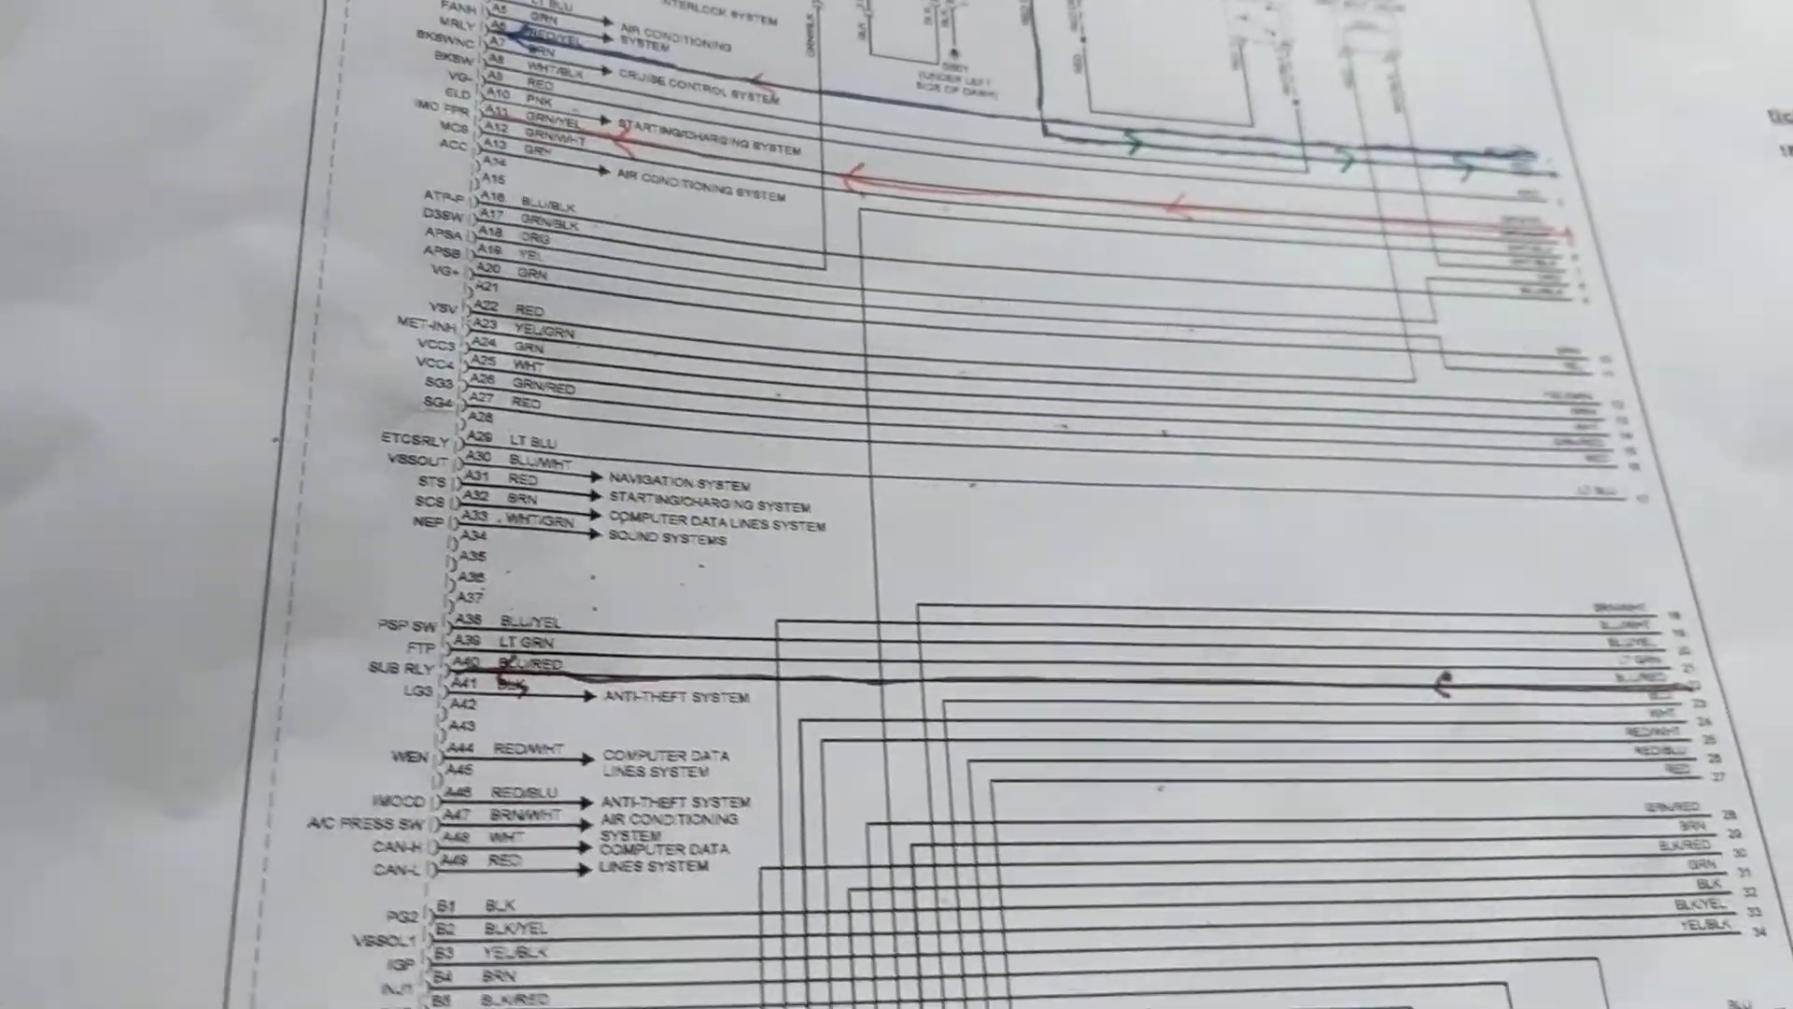
{"action": "scroll", "scroll_direction": "down", "scroll_amount": 3}
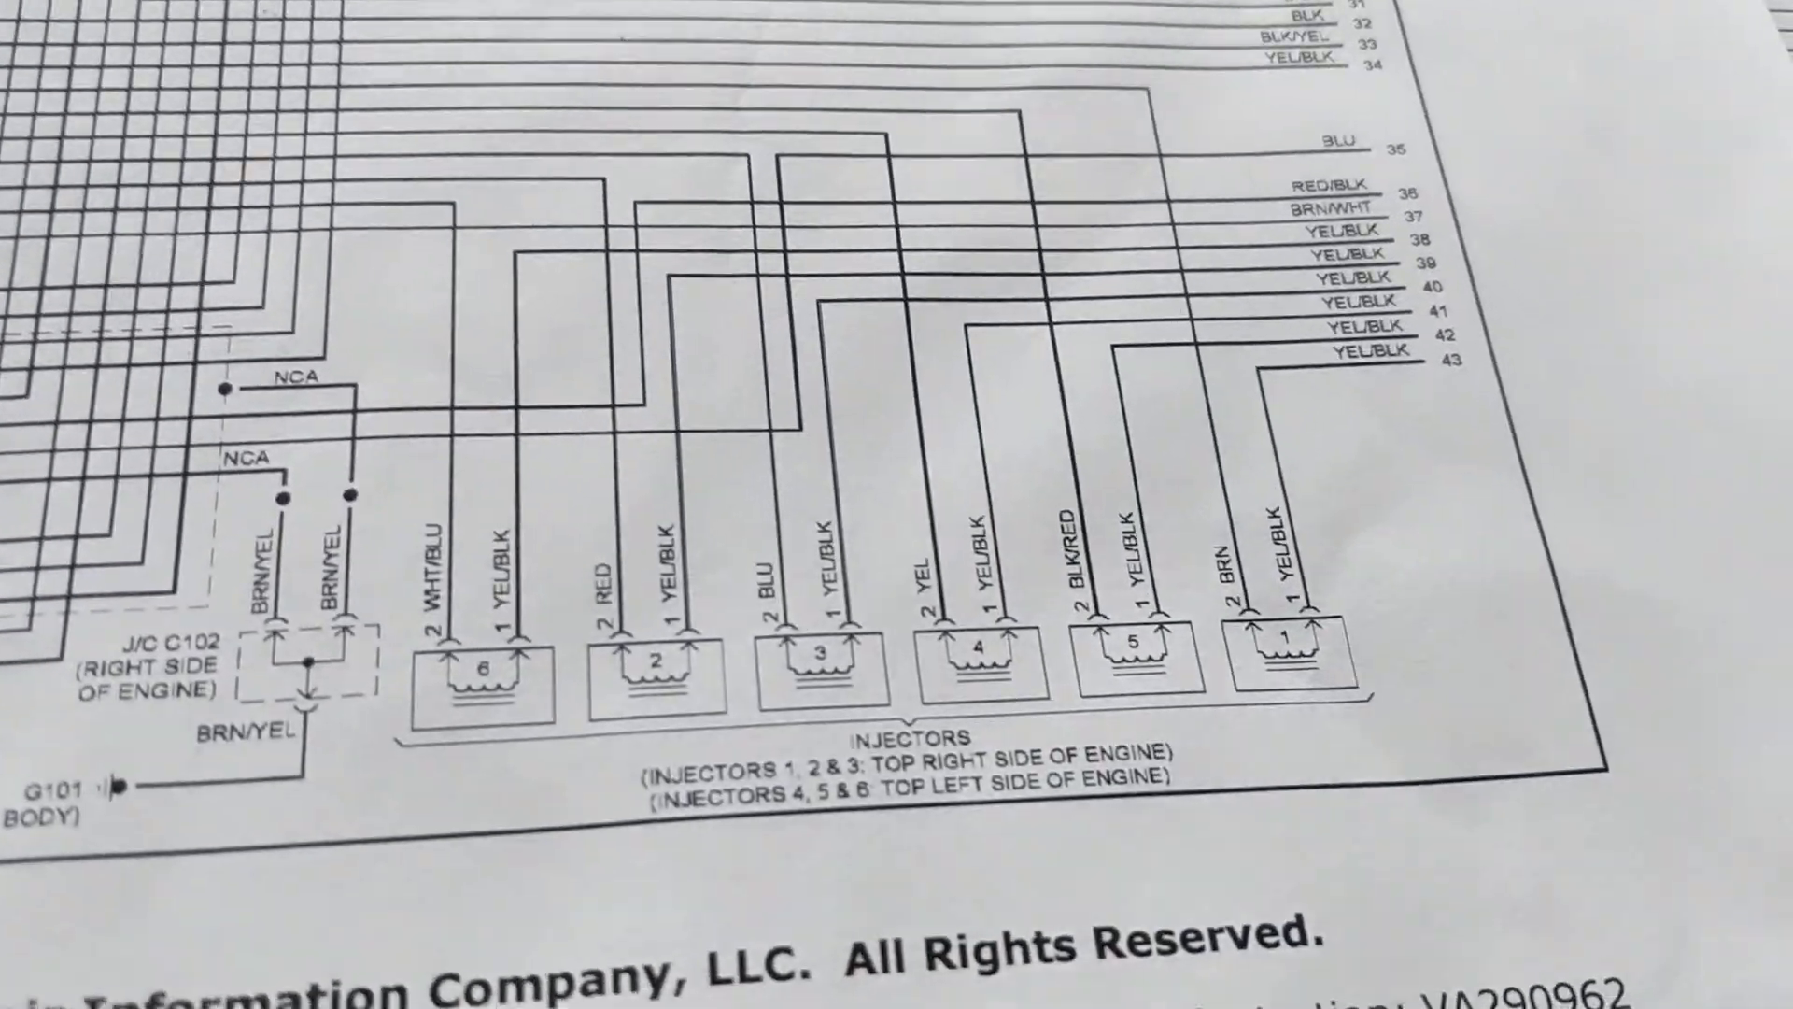